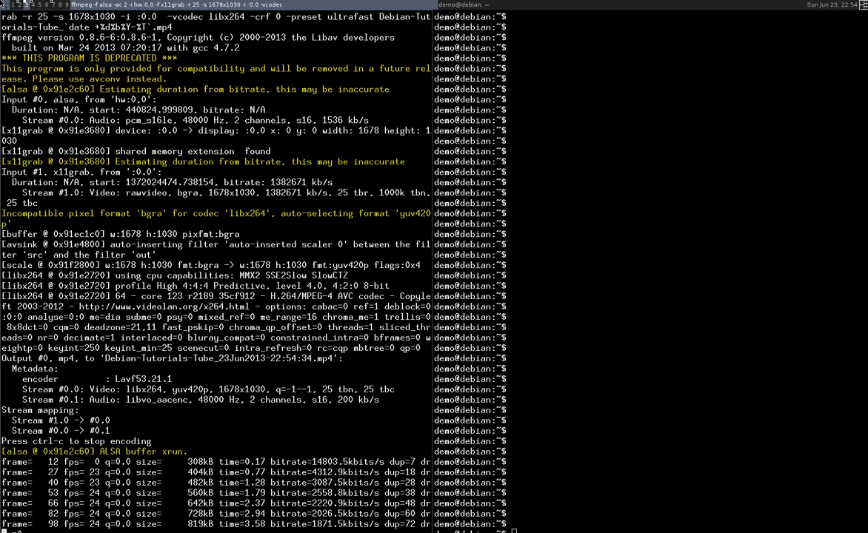
- Run sudo apt-get install zsh with the sudo password; apt reports zsh is already newest
scroll(down, 3)
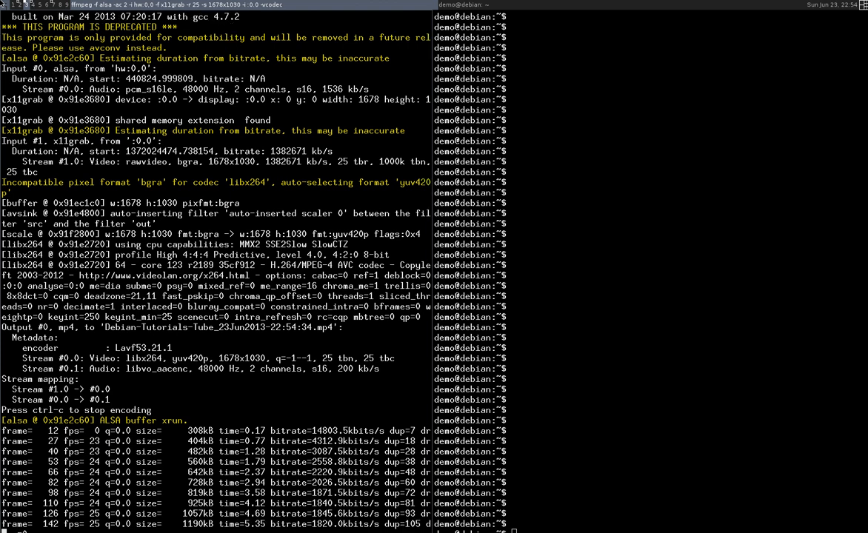
scroll(down, 3)
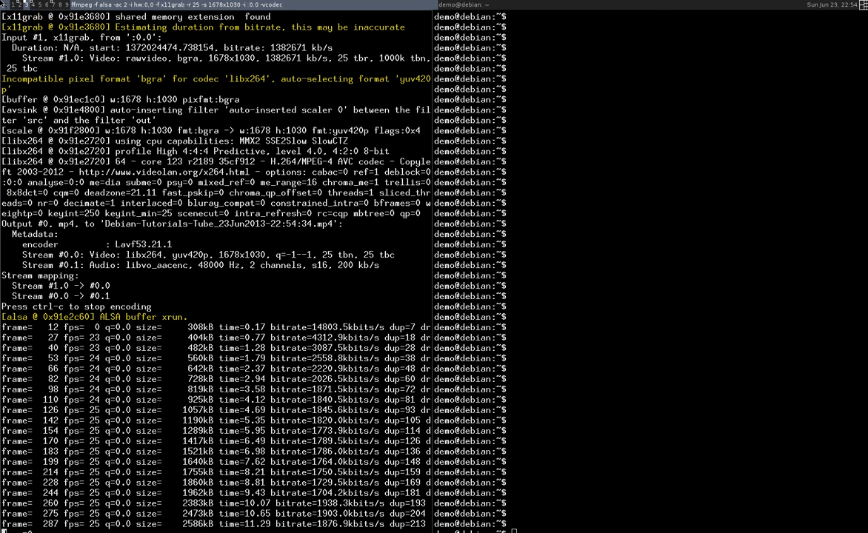
scroll(down, 3)
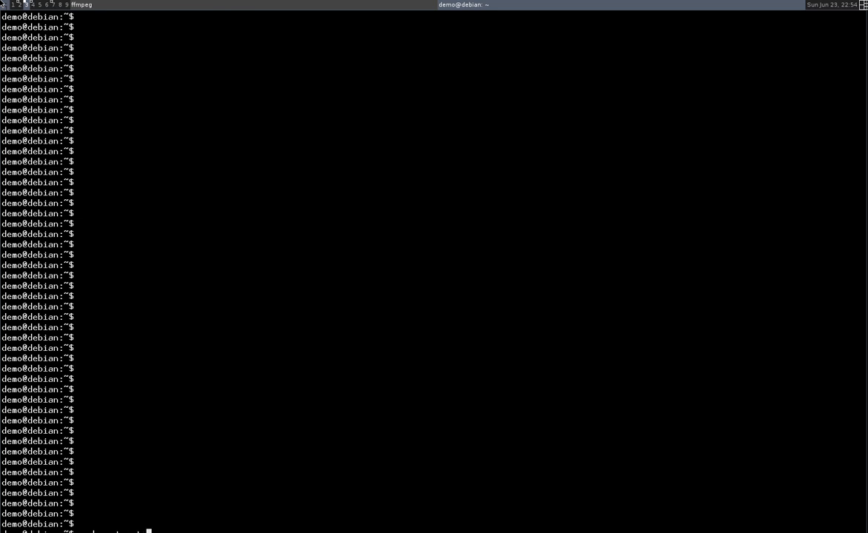
text(install)
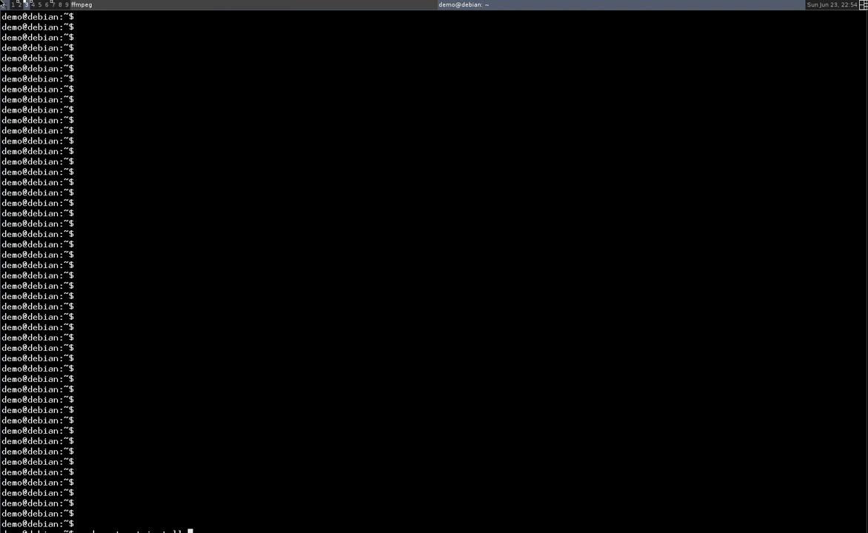
text(sudo apt-get install zsh)
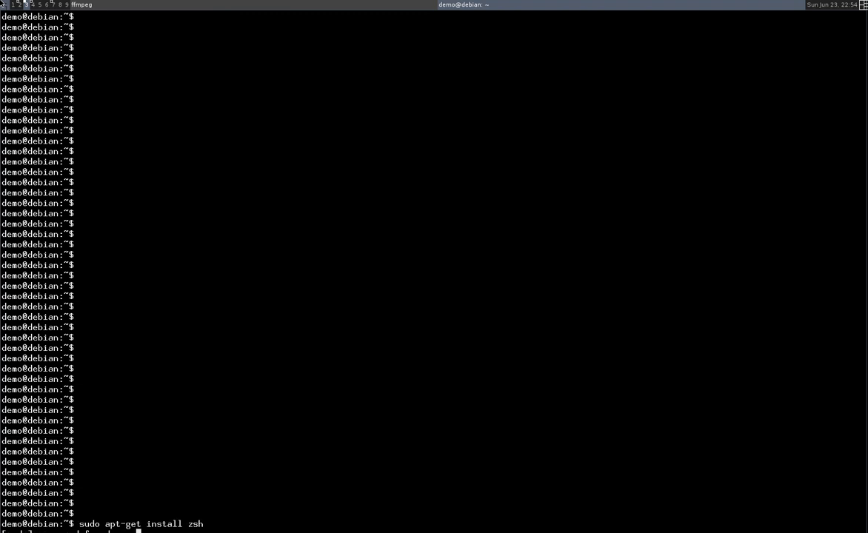
key(Return)
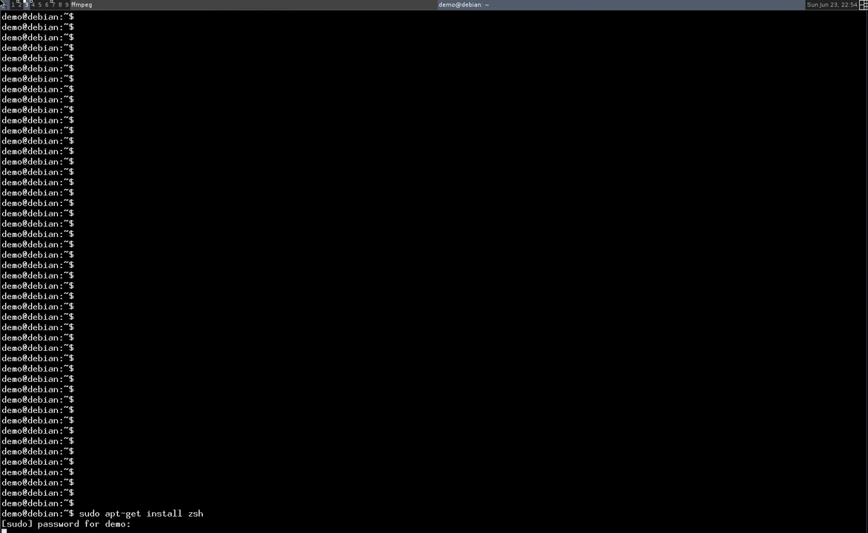
key(Return)
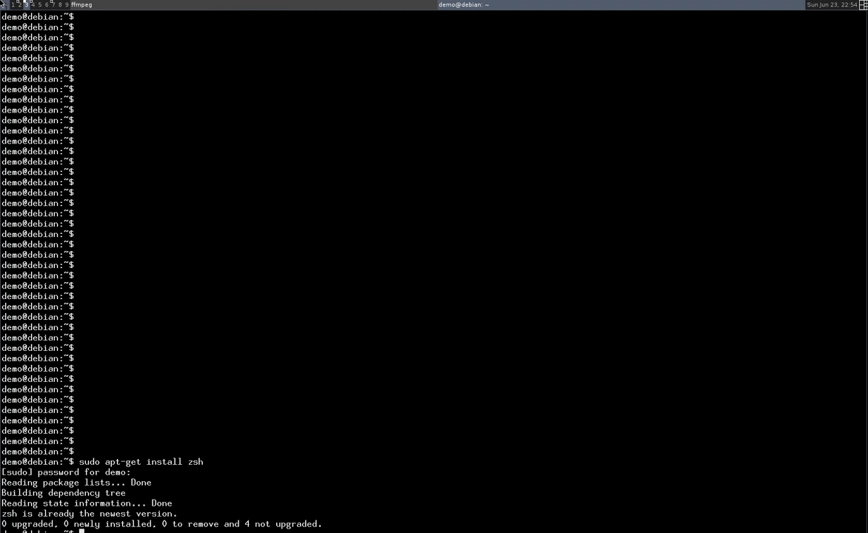
text(s)
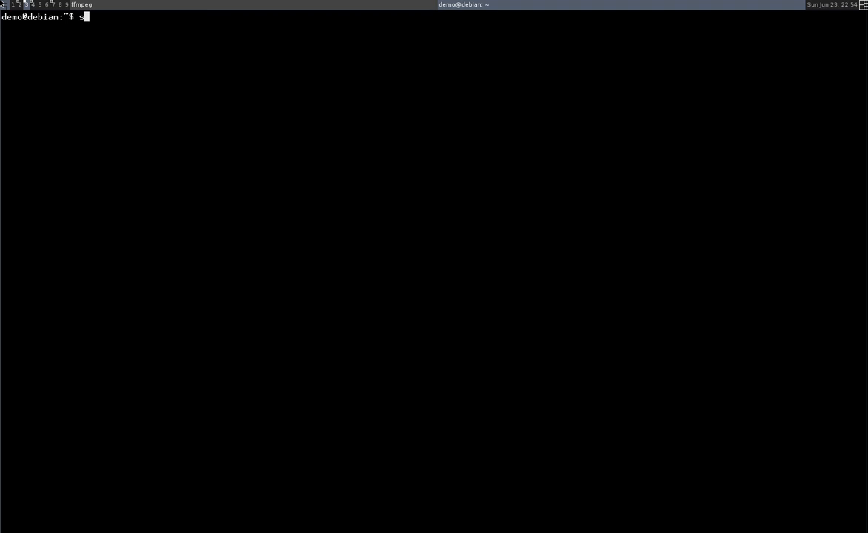
text(udo)
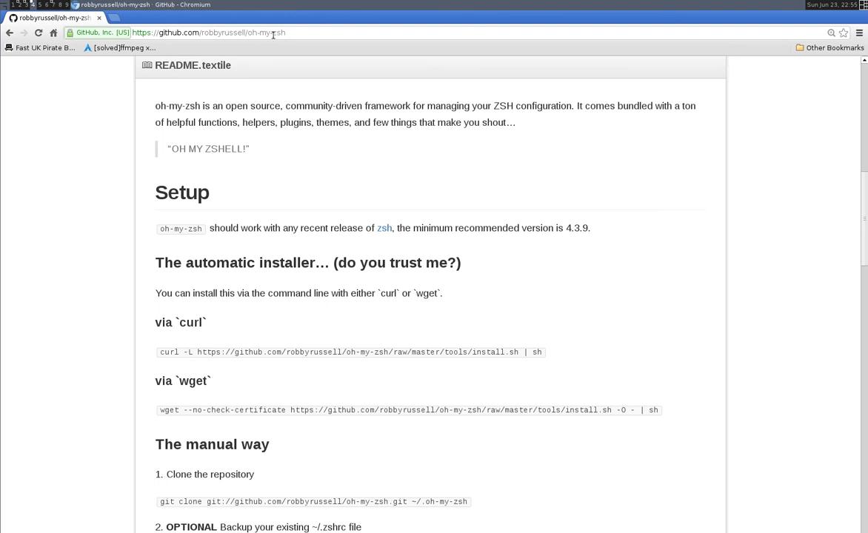
mouse_move(103, 208)
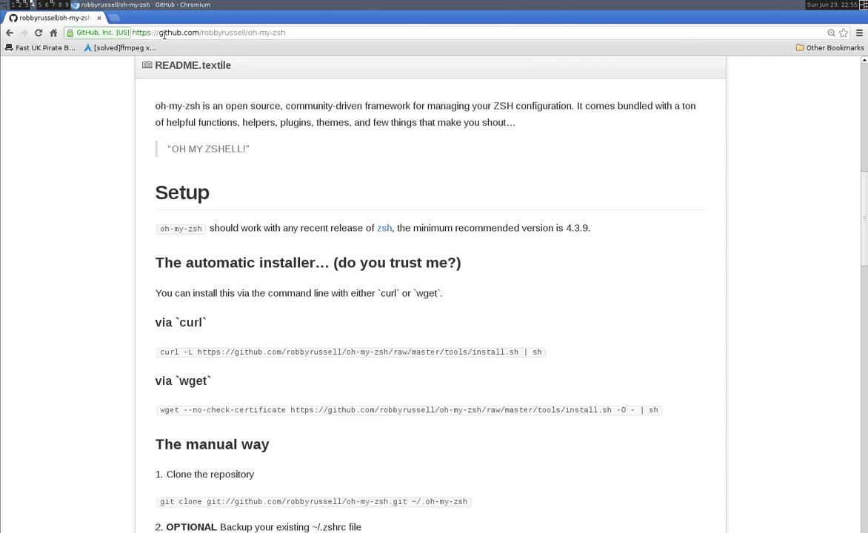
mouse_move(45, 237)
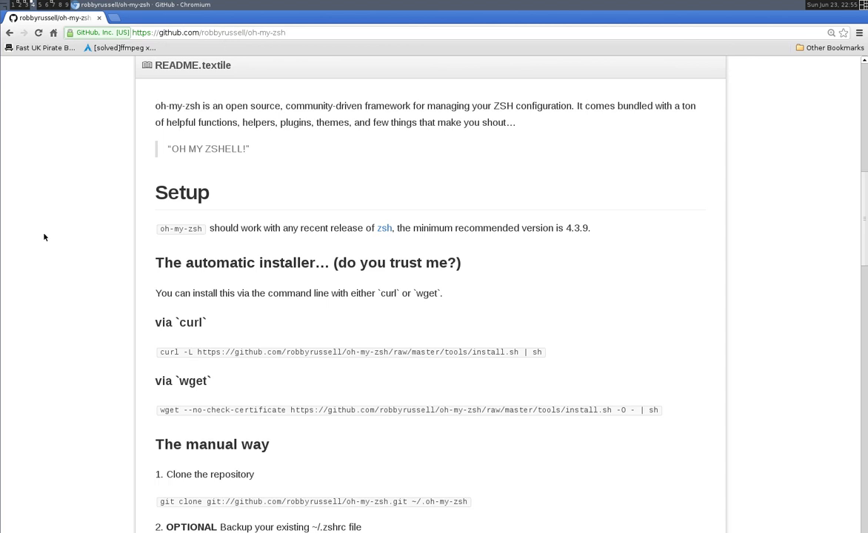
- Read through the oh-my-zsh README and select the 'curl -L …install.sh | sh' installer line
scroll(up, 3)
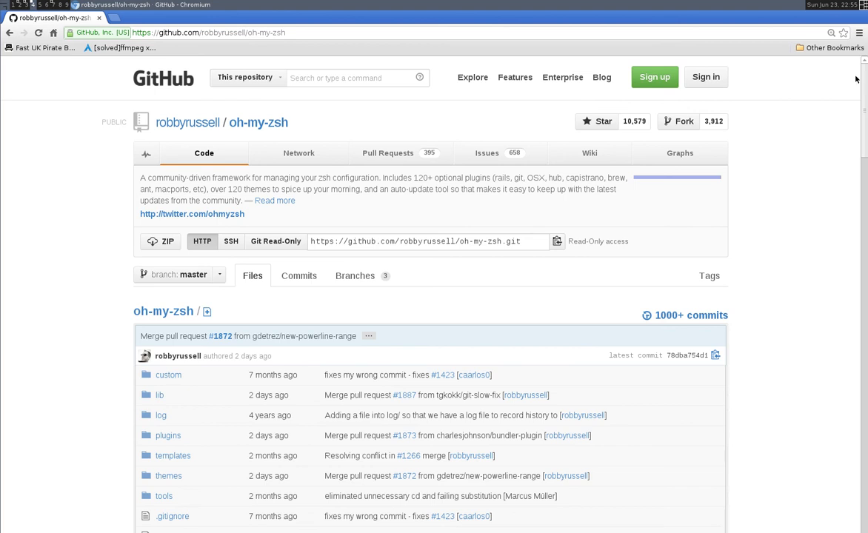
mouse_move(191, 129)
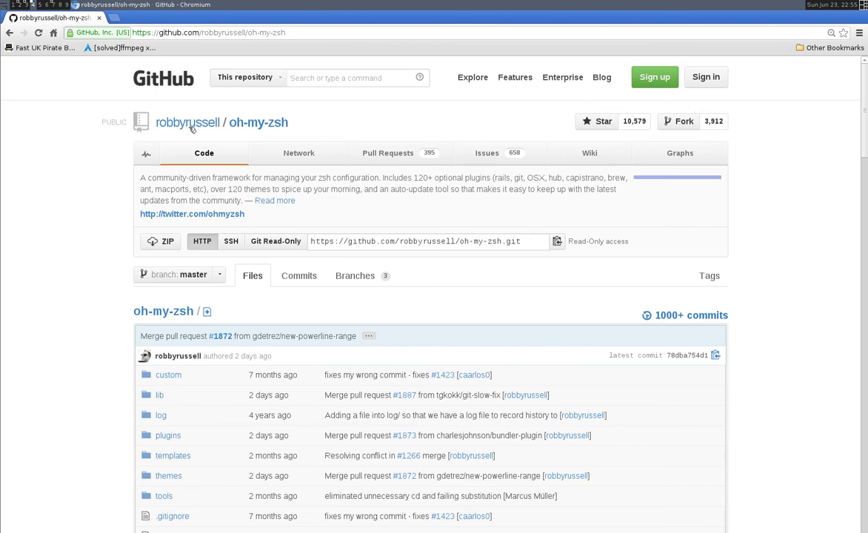
mouse_move(853, 119)
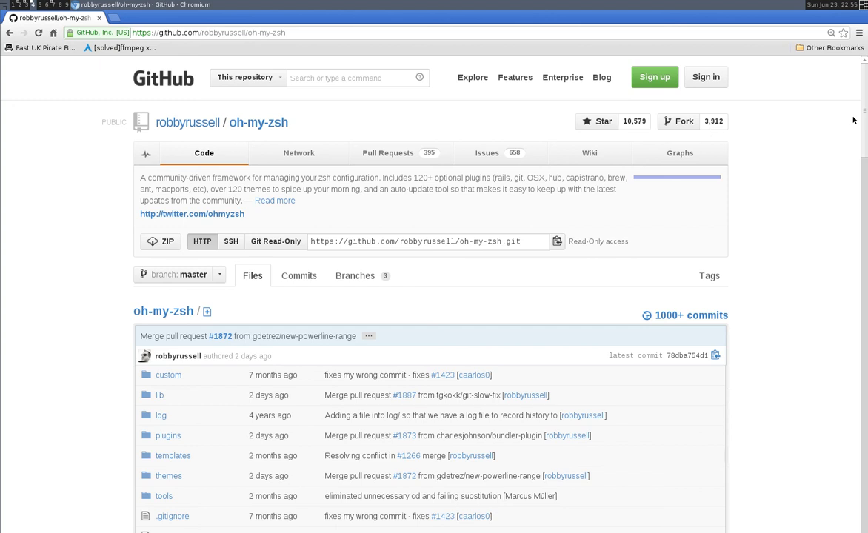
scroll(down, 3)
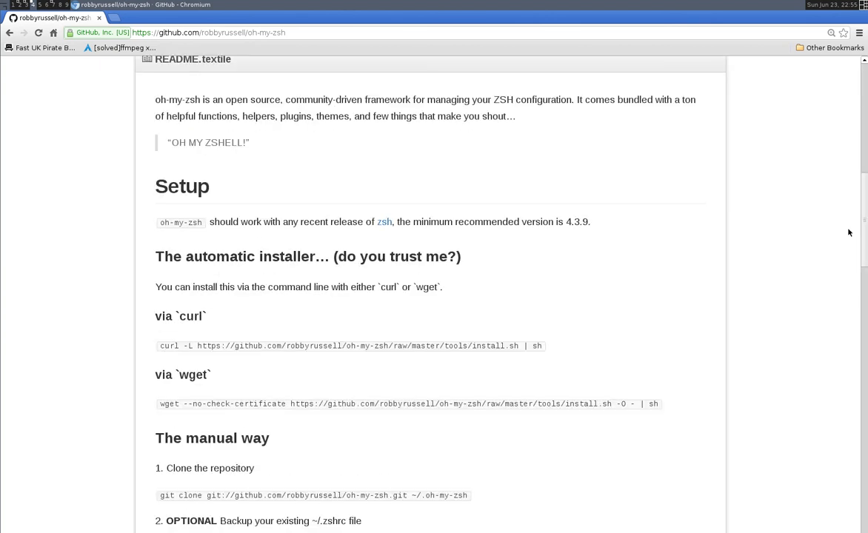
scroll(down, 3)
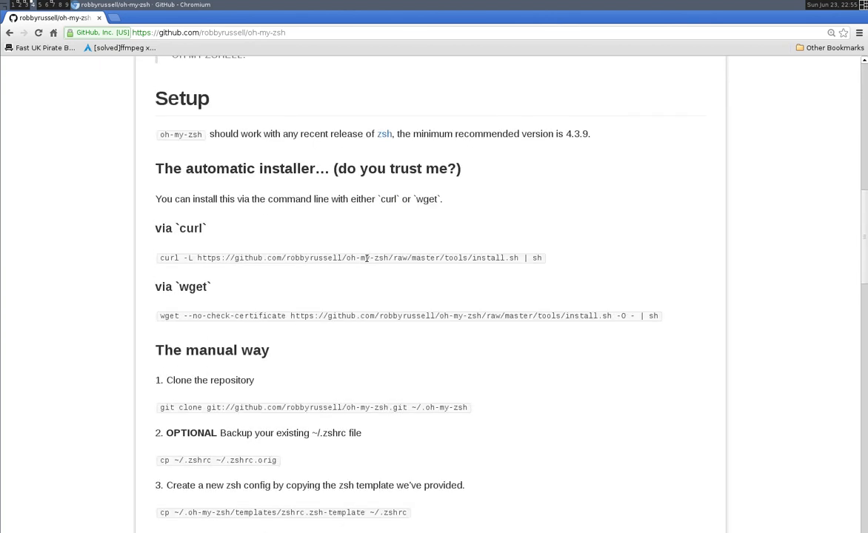
mouse_move(155, 135)
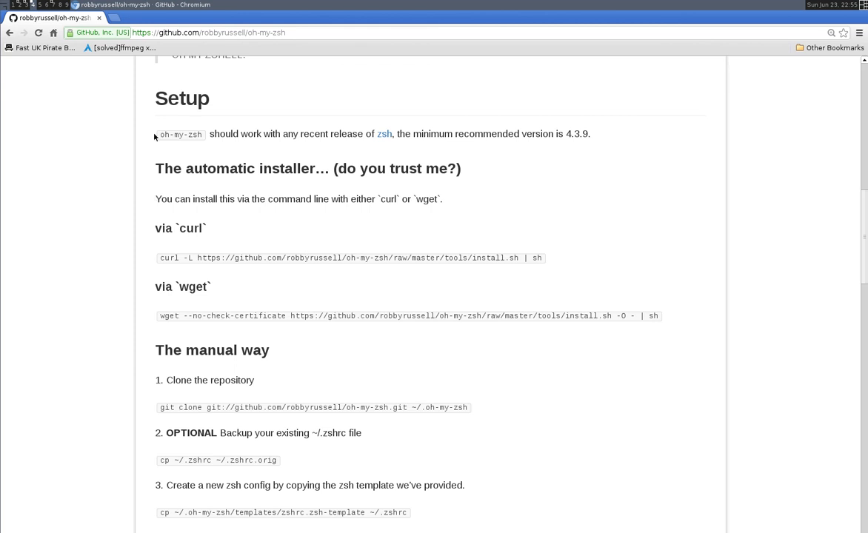
mouse_move(155, 390)
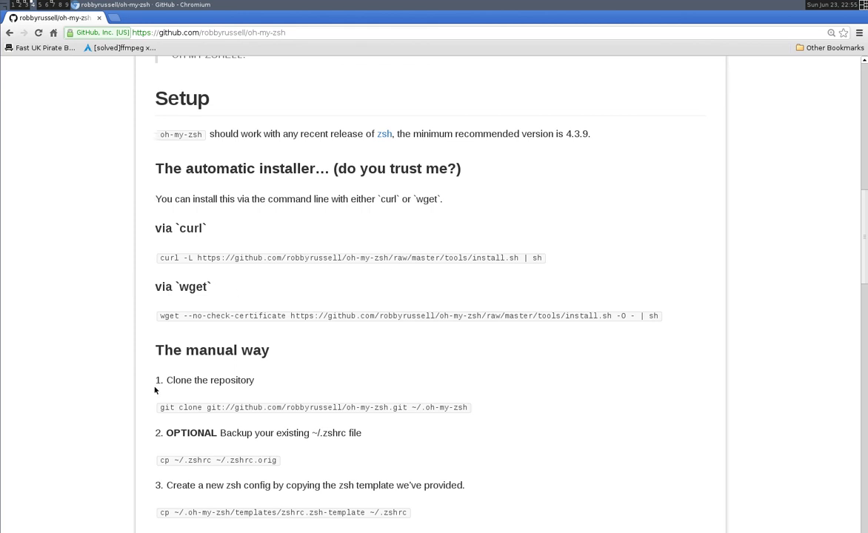
mouse_move(171, 228)
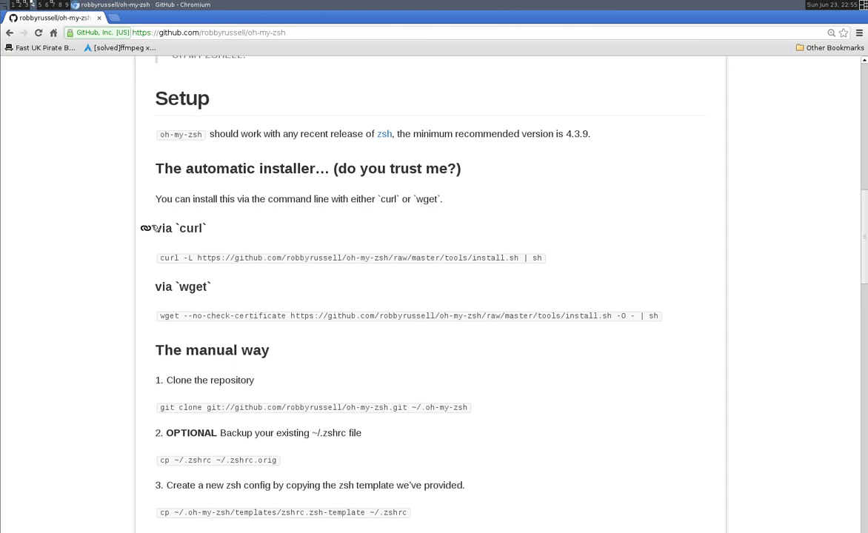
mouse_move(214, 318)
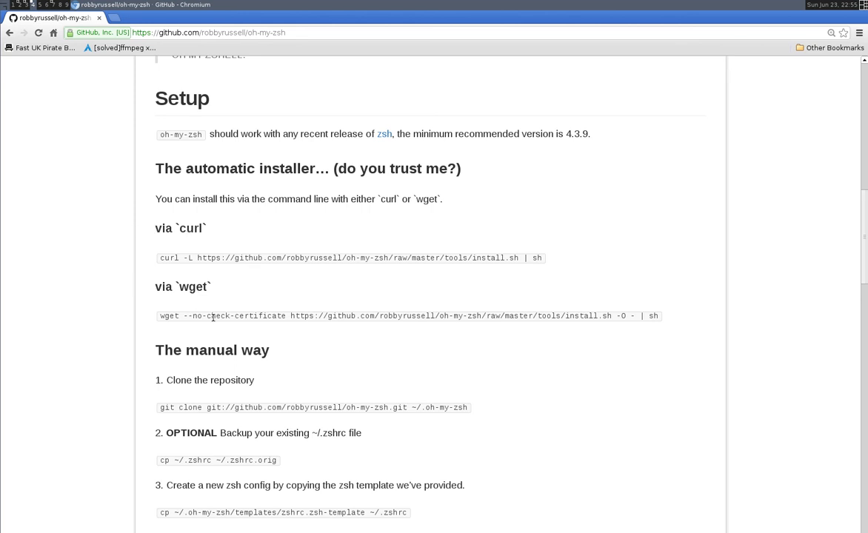
mouse_move(502, 329)
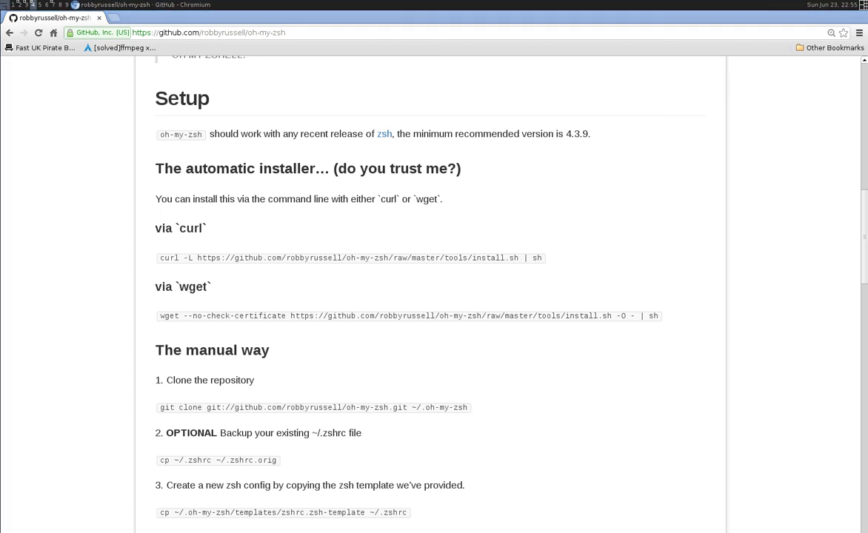
scroll(down, 3)
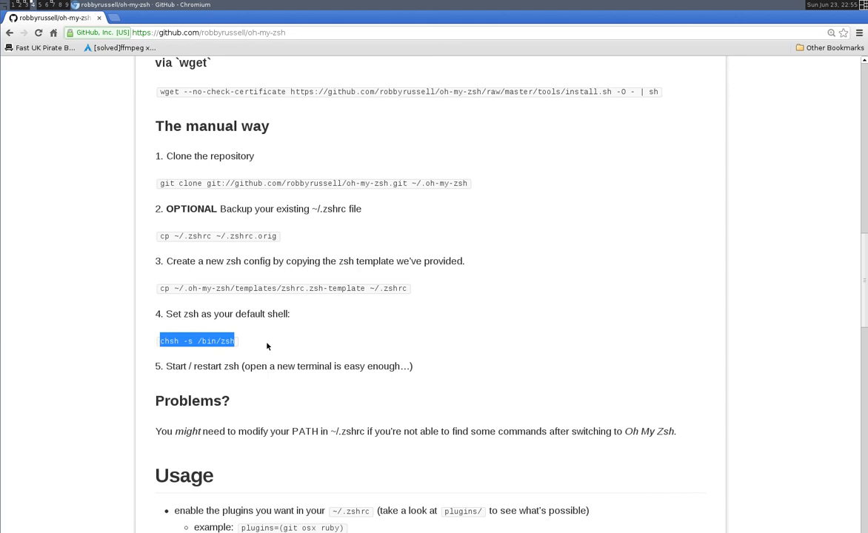
mouse_move(849, 304)
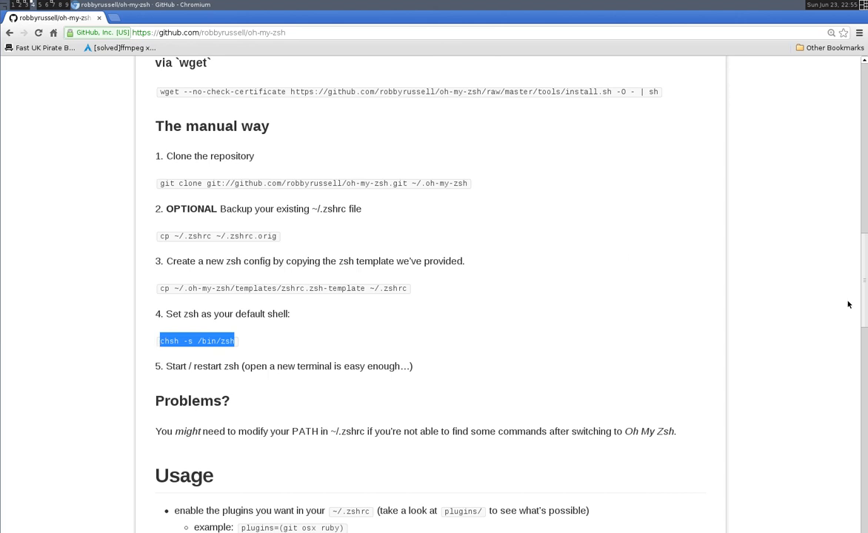
scroll(up, 3)
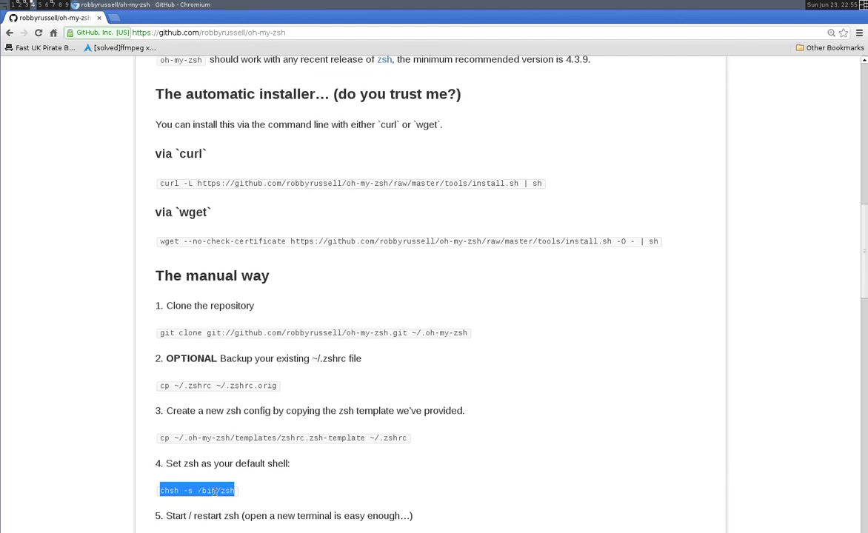
mouse_move(113, 295)
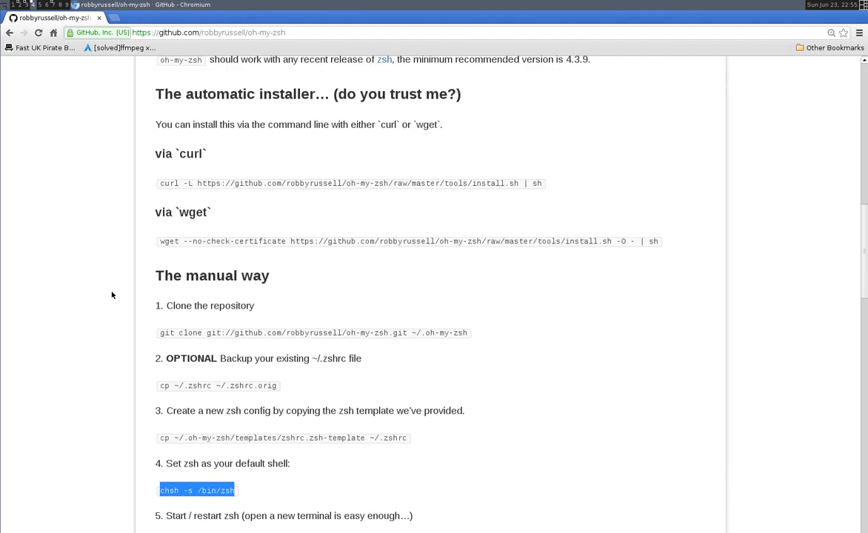
mouse_move(96, 272)
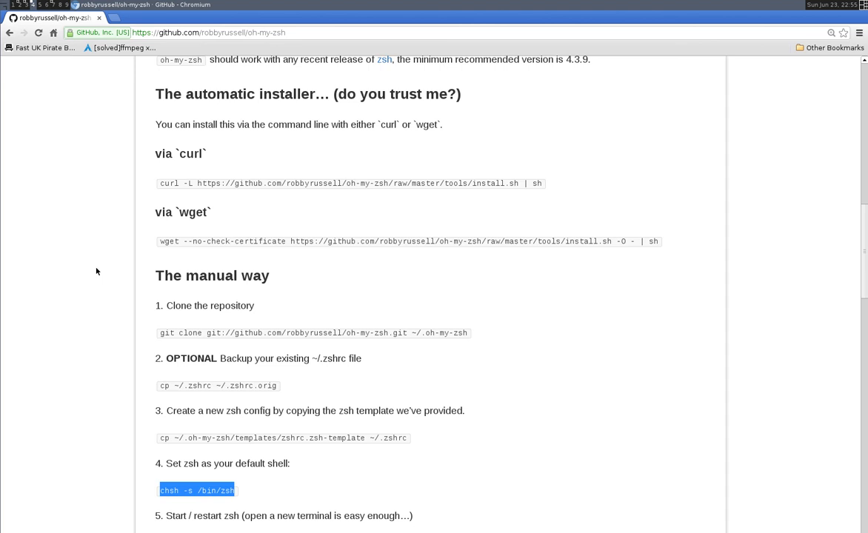
mouse_move(680, 256)
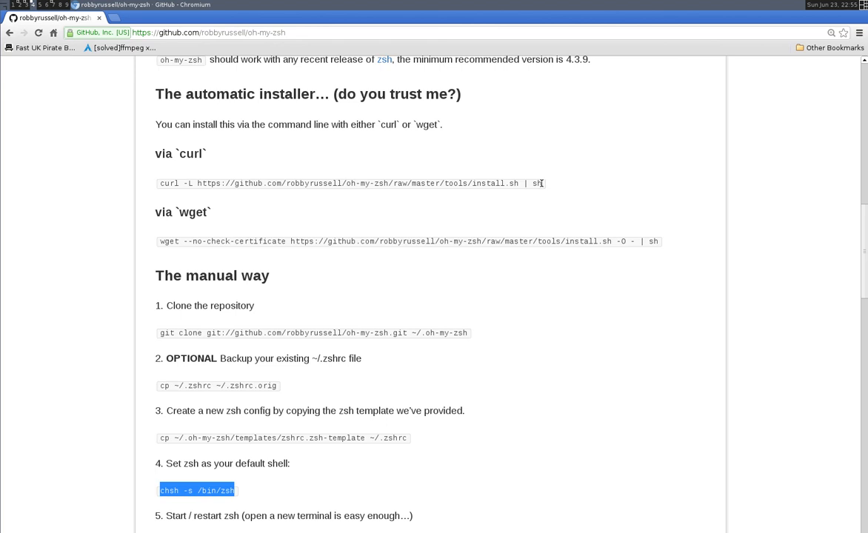
triple_click(348, 183)
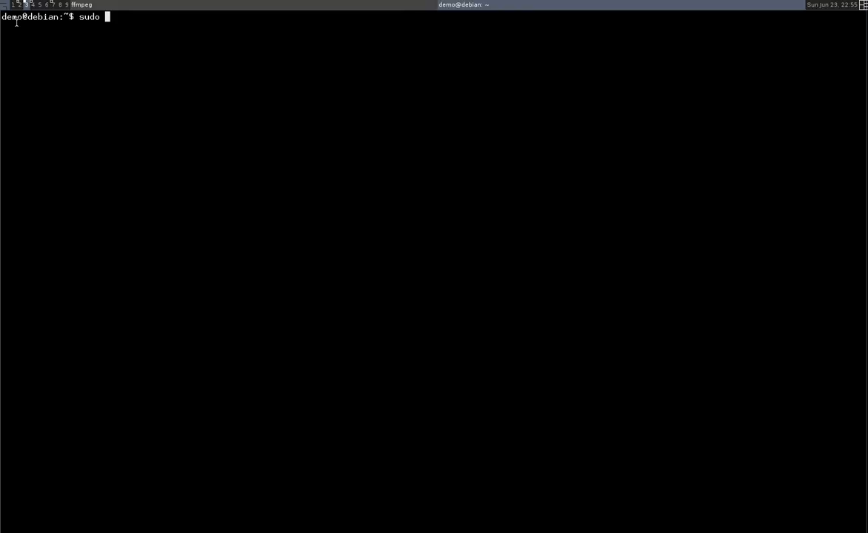
- Cancel the half-typed command and run the oh-my-zsh curl install.sh installer
key(ctrl+c)
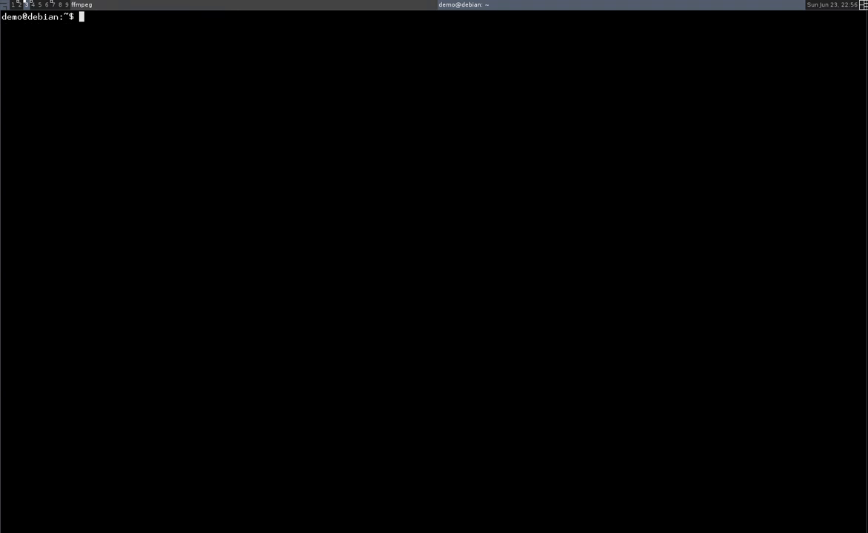
text(curl -L https://github.com/robbyrussell/oh-my-zsh/raw/master/tools/install.sh | sh)
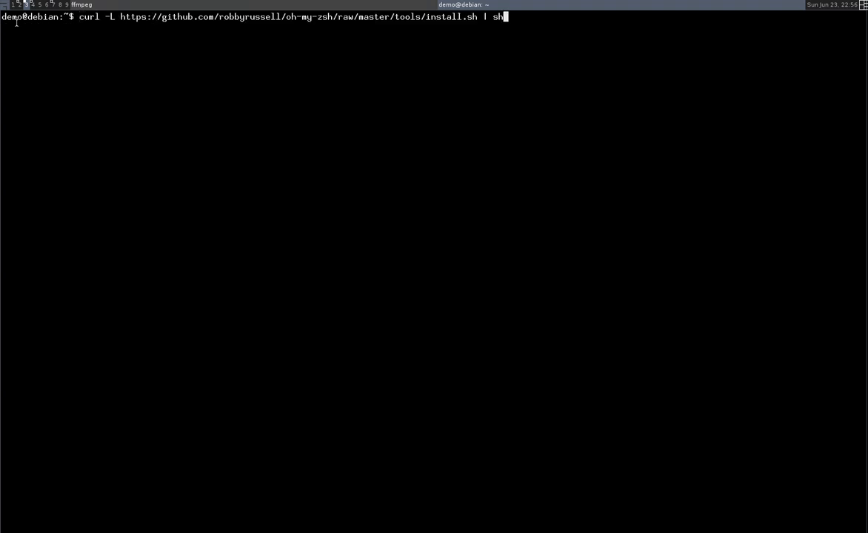
key(Return)
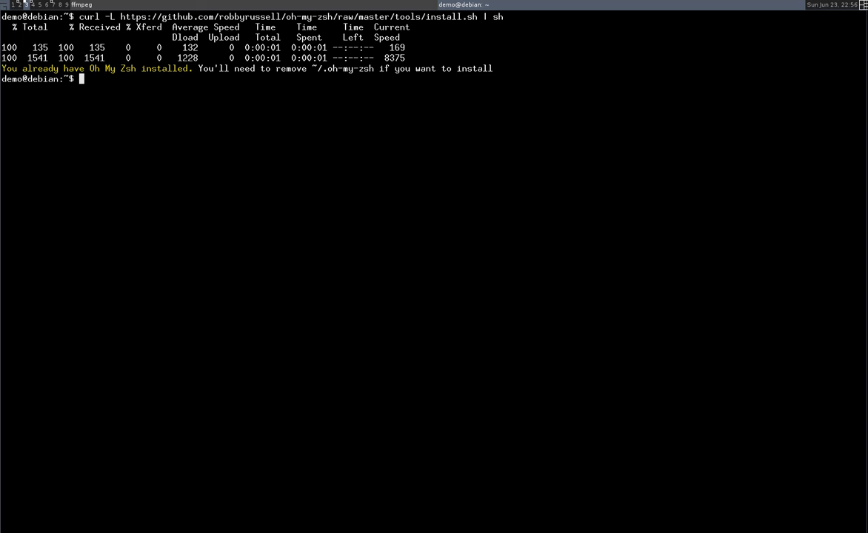
- Delete the existing ~/.oh-my-zsh/ folder with rm -rf
text(rm -)
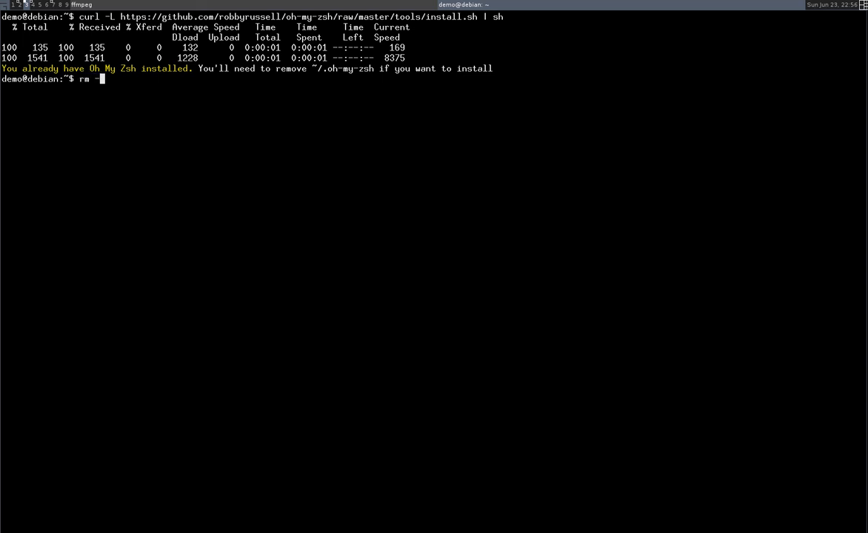
text(f ~)
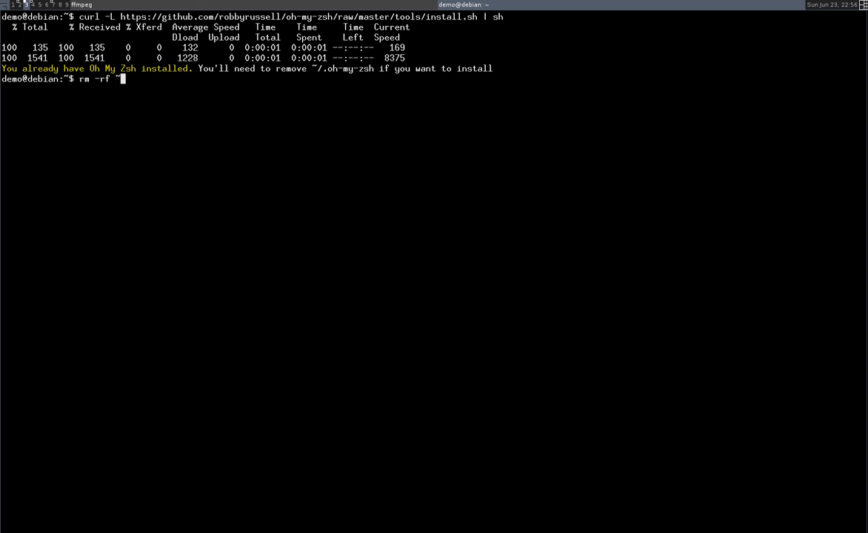
text(/.o)
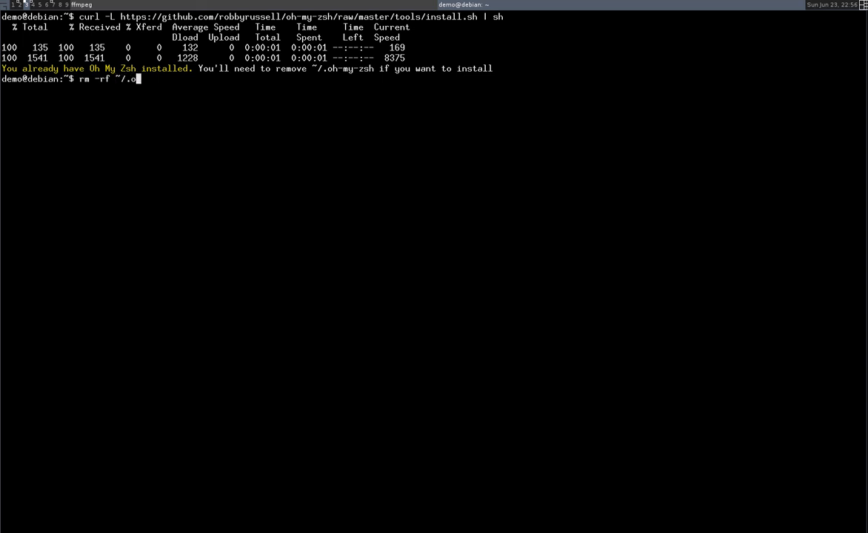
text(h-my-zsh/)
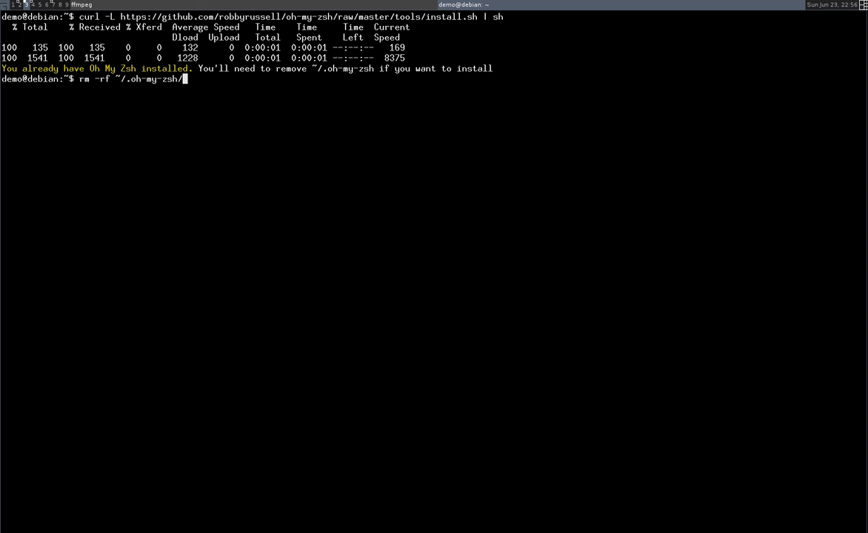
key(Return)
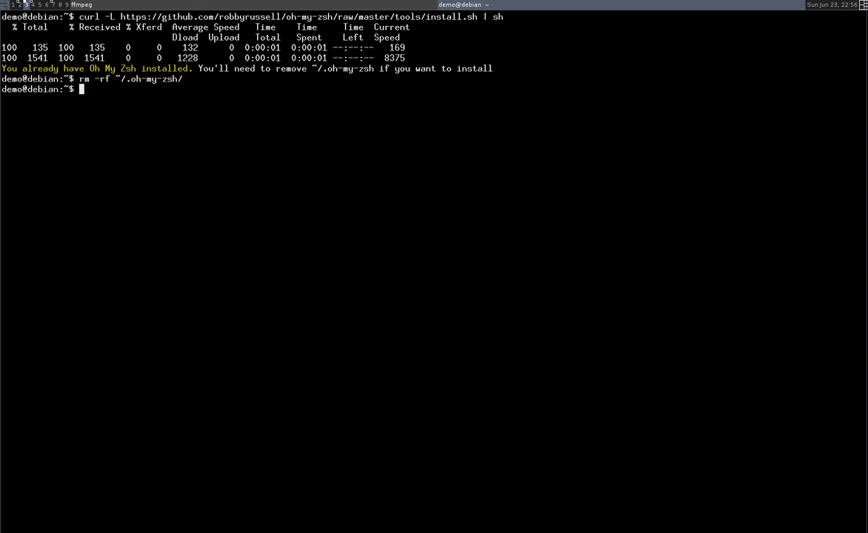
key(Return)
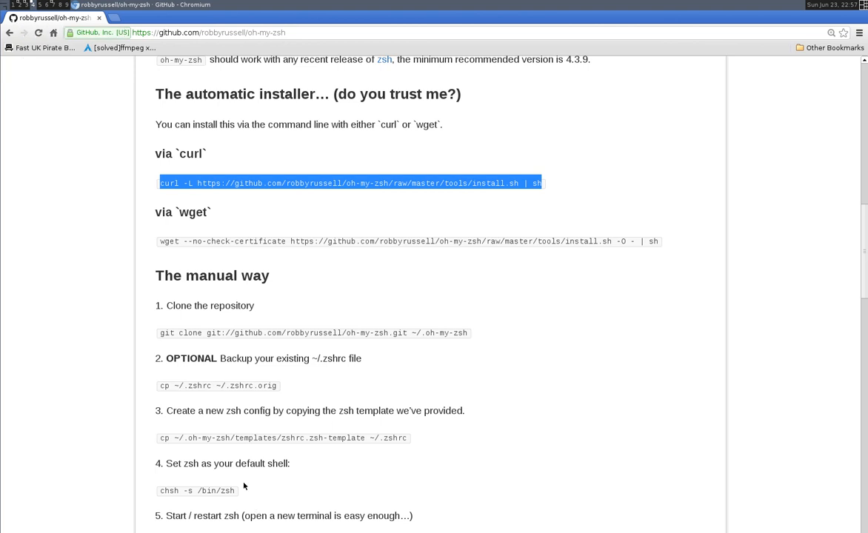
- Highlight the 'chsh -s /bin/zsh' command under step 4 of the README
double_click(197, 490)
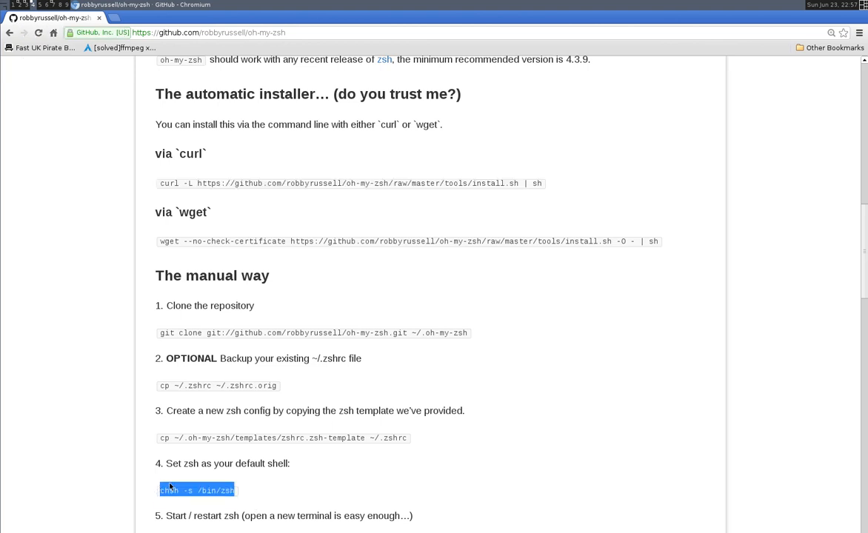
mouse_move(3, 372)
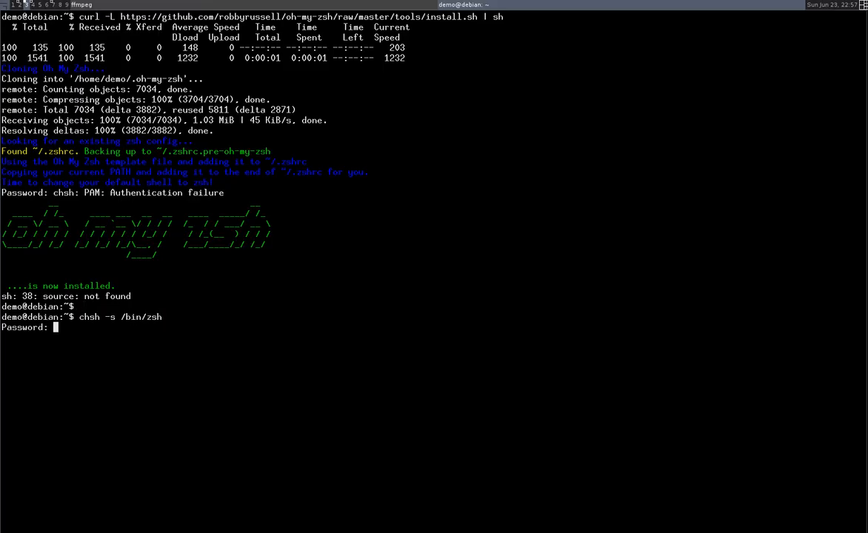
- Enter the password so chsh -s /bin/zsh makes zsh the demo user's default shell
key(Return)
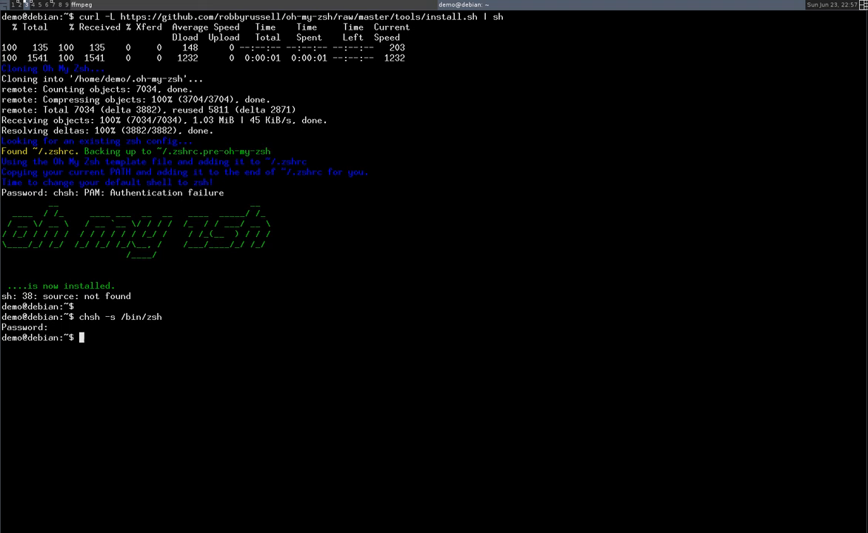
text(exi)
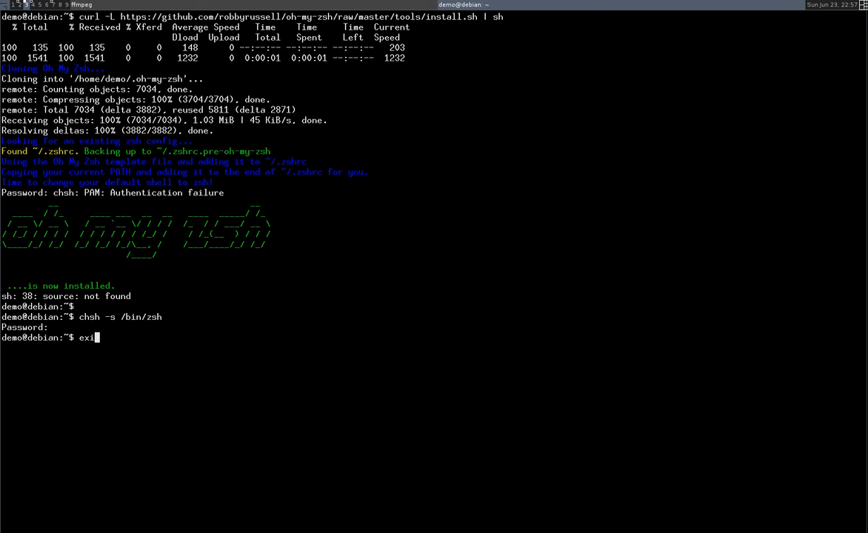
- Exit the demo session and run sudo login demo, entering the sudo and demo passwords
key(Return)
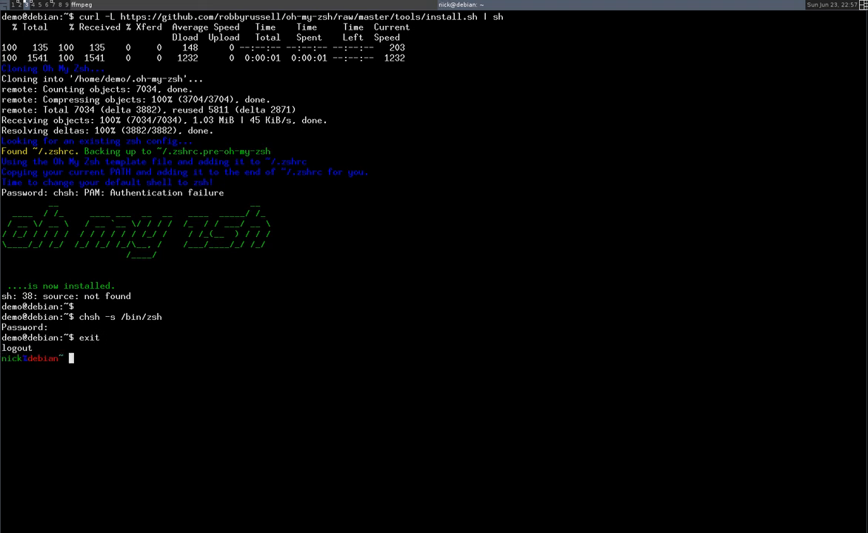
text(l)
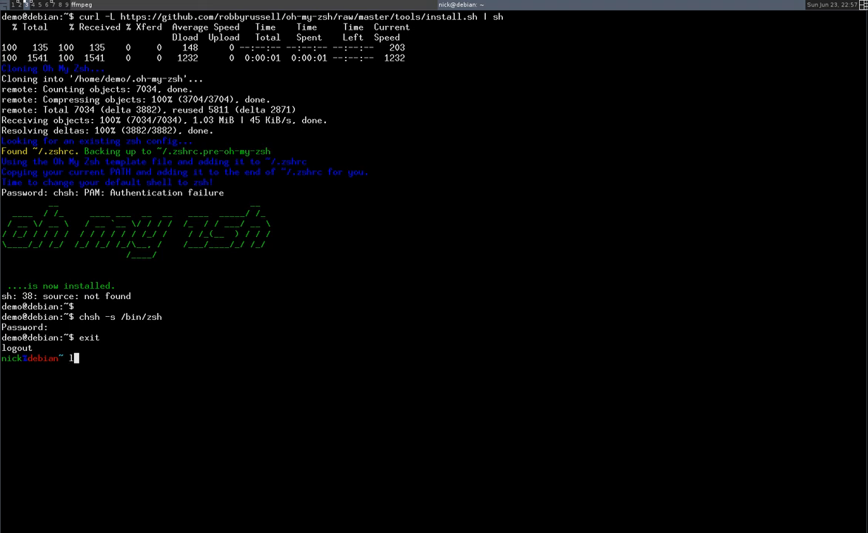
text(ogin demo)
text(sudo !!)
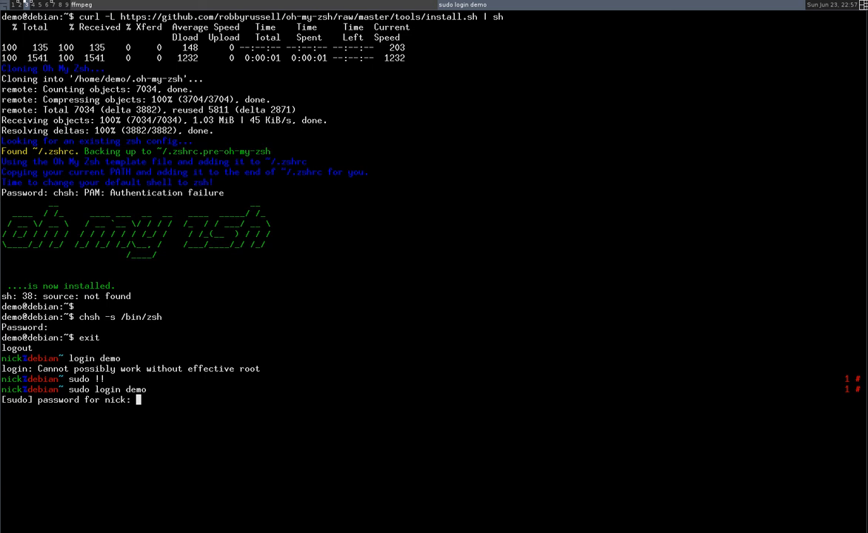
key(Return)
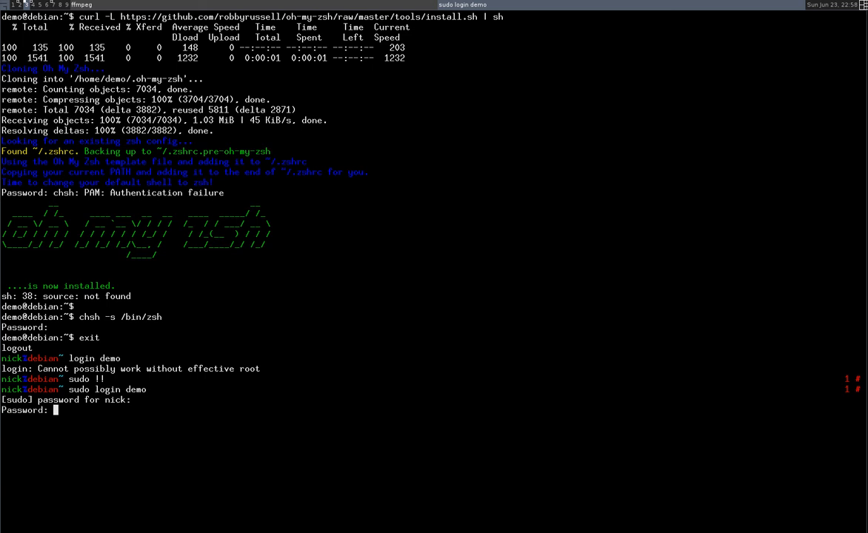
key(Return)
text(Y)
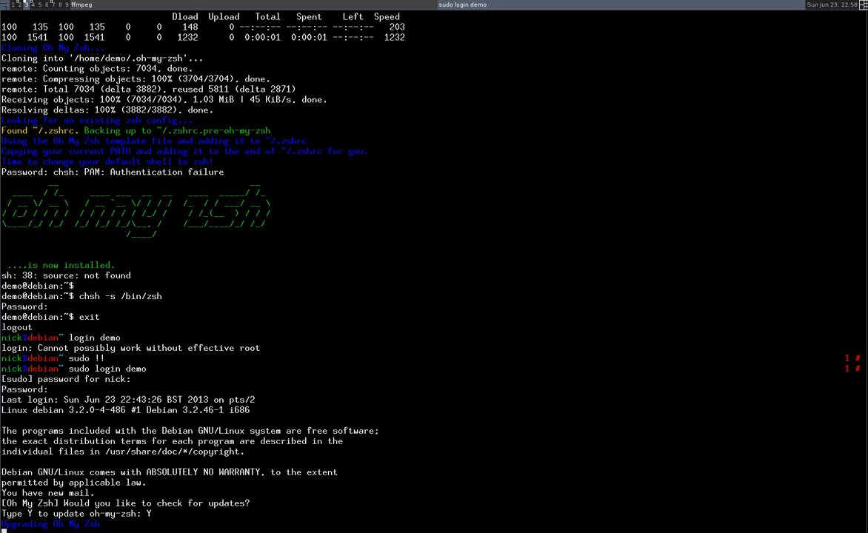
- Scroll through the Oh My Zsh upgrade output confirming it is already up to date
scroll(down, 3)
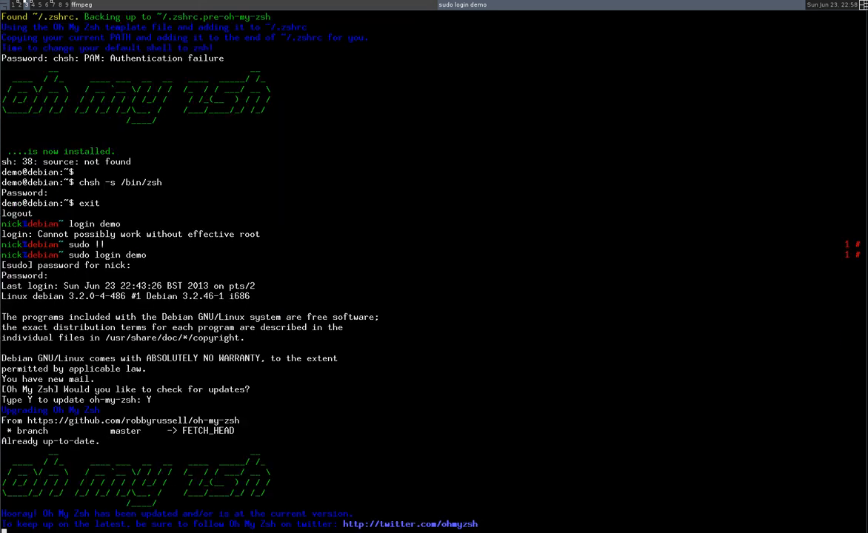